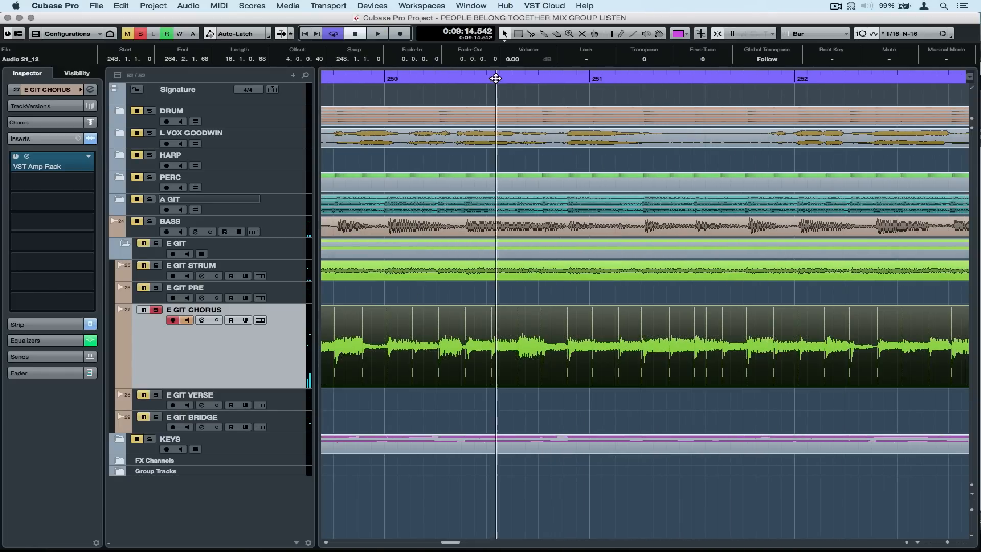
# Step: Open E GIT CHORUS in the Sample Editor, enable Musical Mode, and select Free Warp
pyautogui.doubleClick(625, 349)
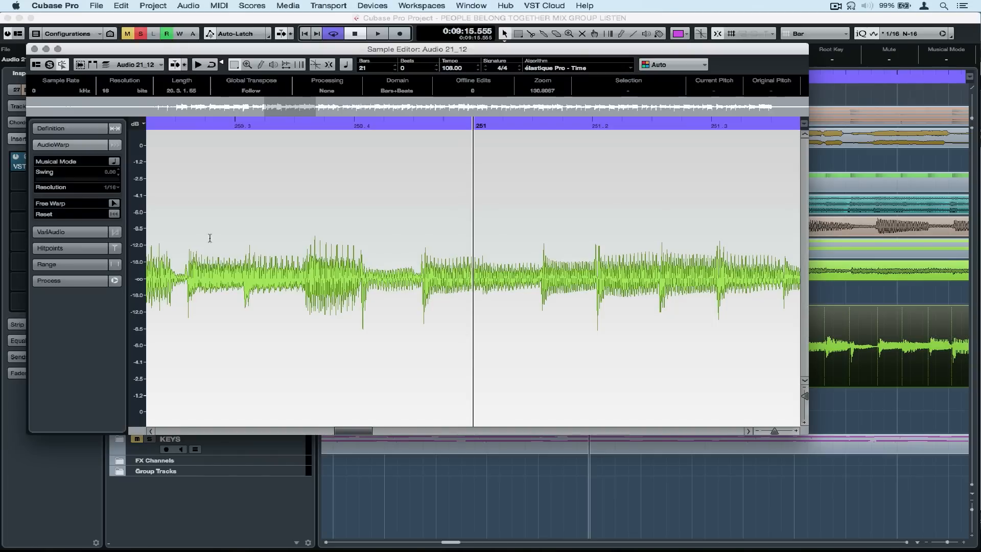
pyautogui.click(69, 145)
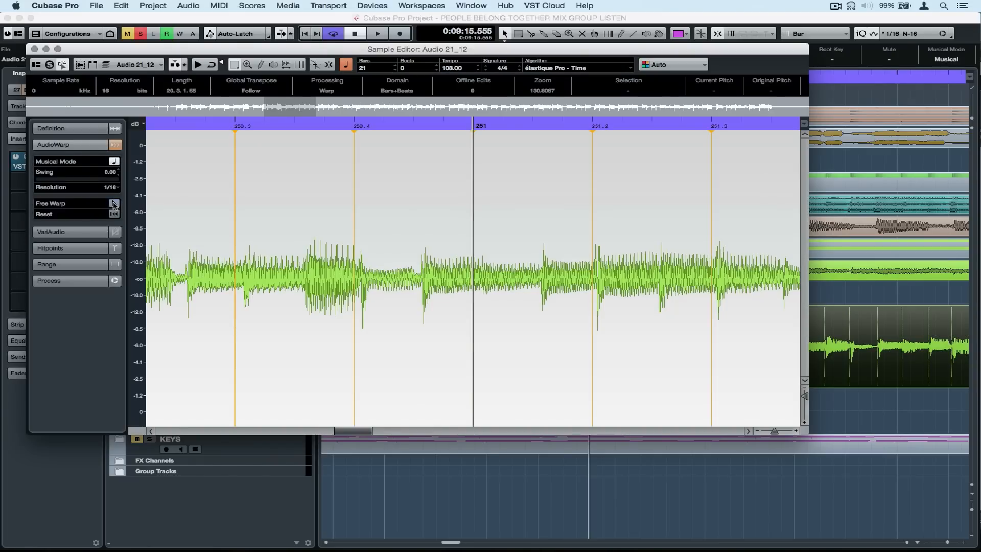
pyautogui.click(115, 204)
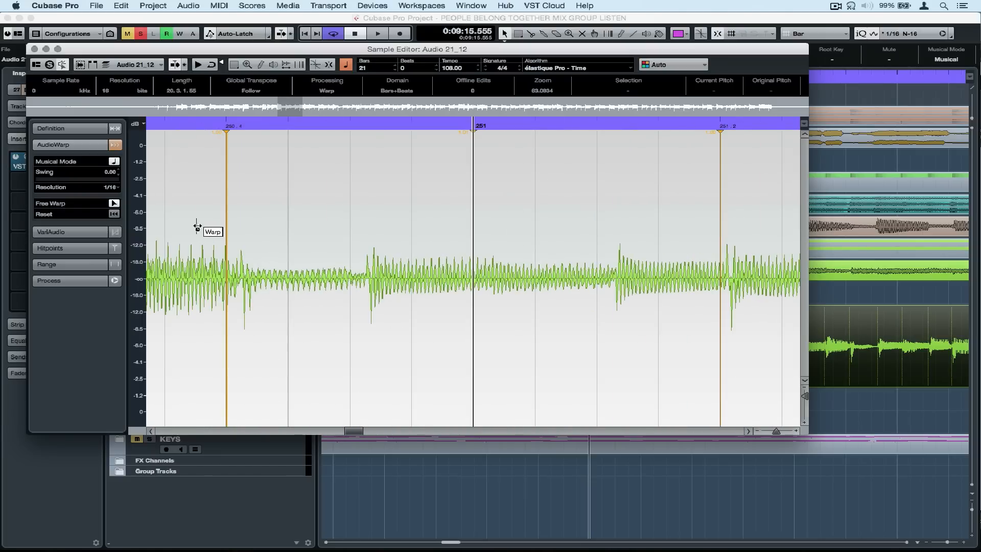
# Step: Drag two warp markers so note attacks near bar 251 sit on beat lines
pyautogui.moveTo(226, 128); pyautogui.dragTo(300, 128)
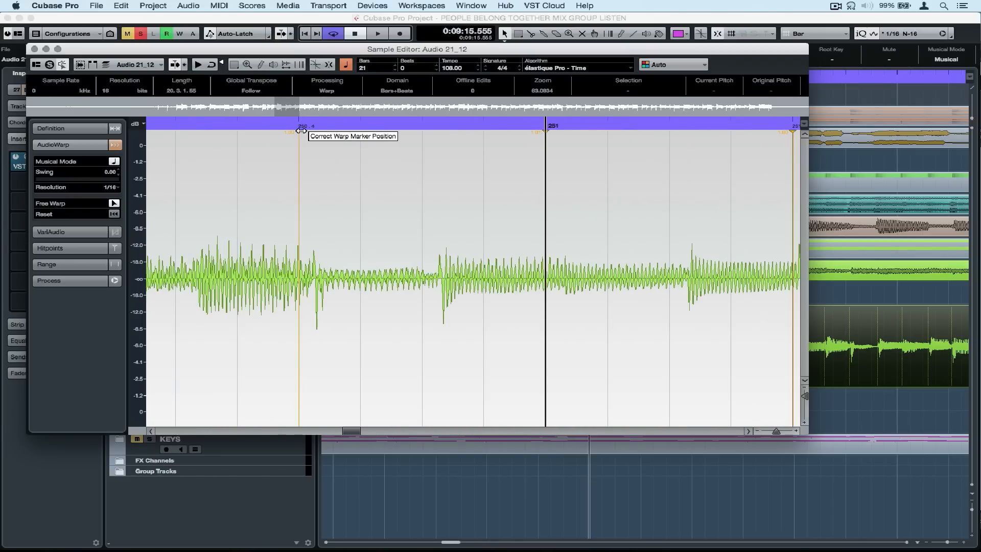
pyautogui.moveTo(301, 131); pyautogui.dragTo(314, 131)
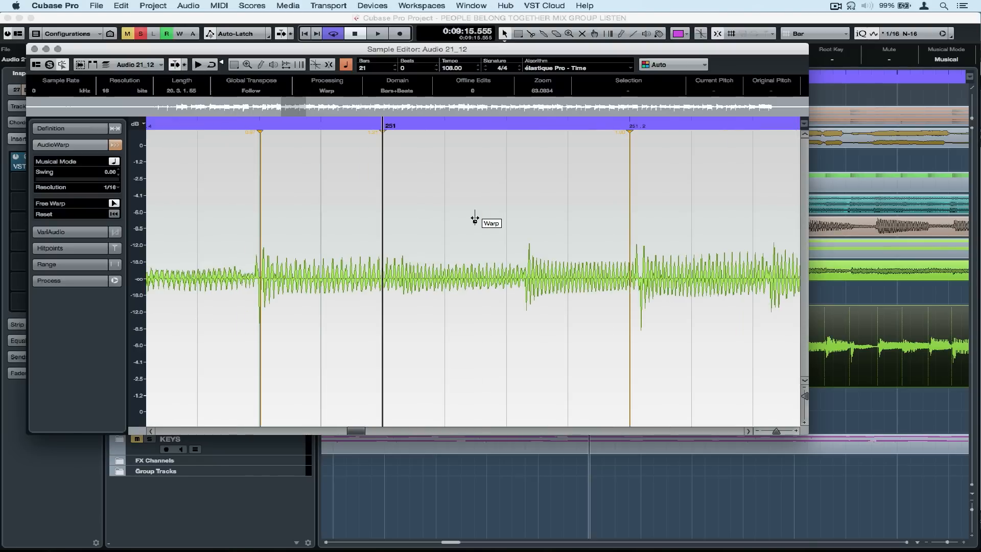
pyautogui.moveTo(629, 132)
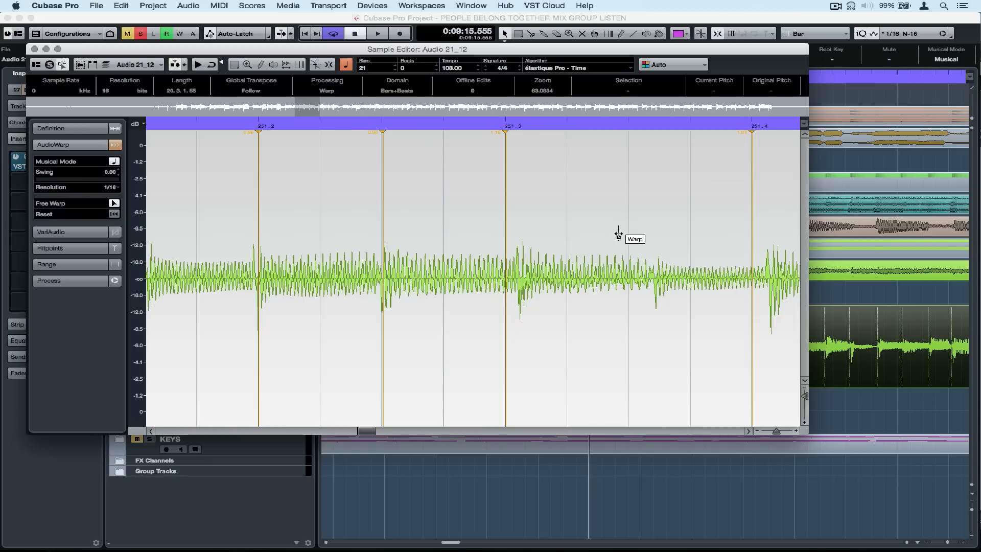
pyautogui.moveTo(506, 132)
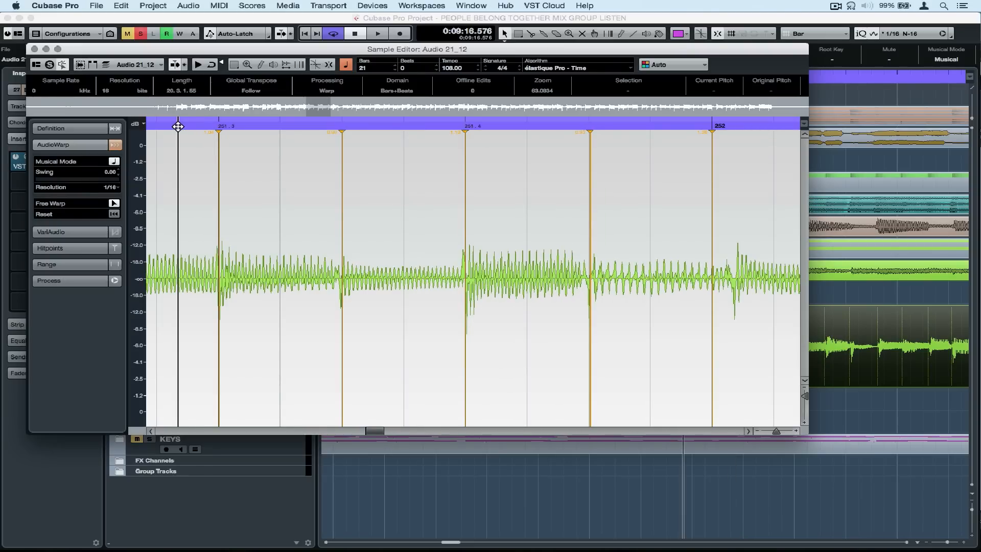
# Step: Move the playhead forward within the guitar clip toward bar 252
pyautogui.click(378, 34)
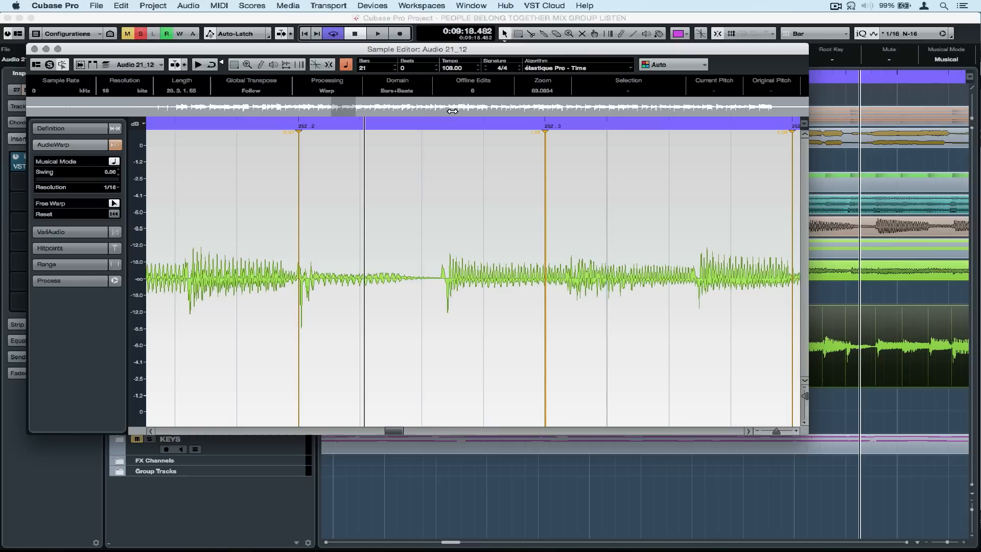
pyautogui.moveTo(446, 291)
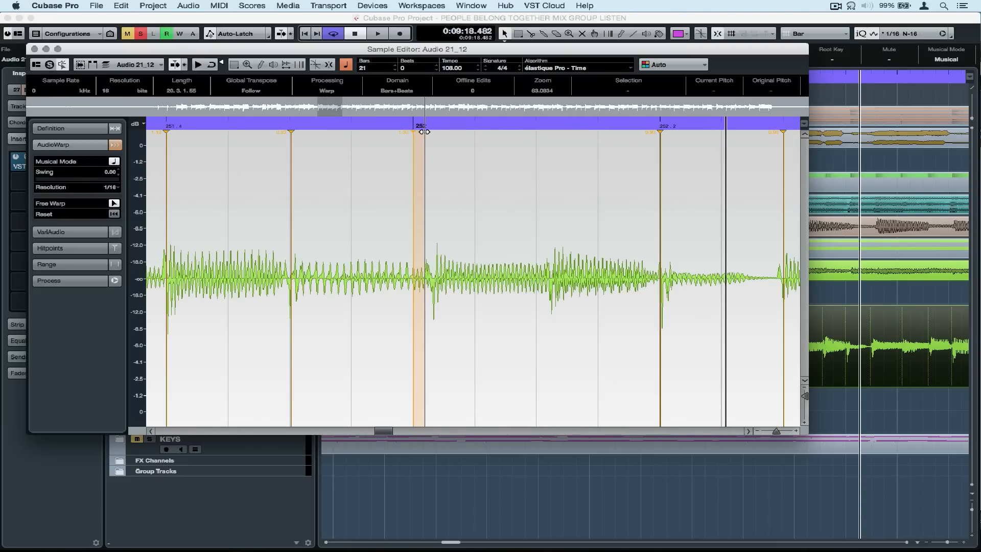
# Step: Snap the attacks at bar 252 and beyond onto beats, then audition playback
pyautogui.moveTo(424, 131); pyautogui.dragTo(431, 131)
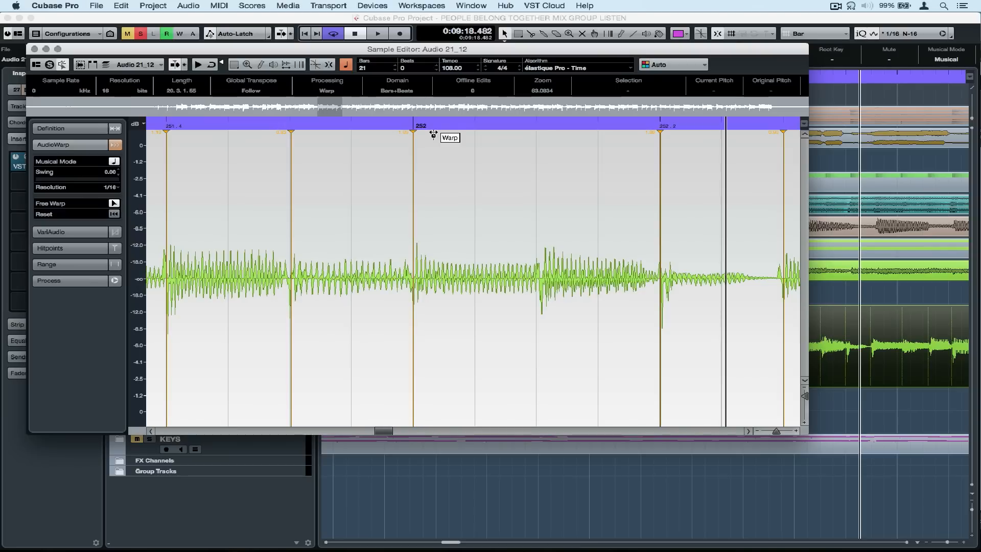
pyautogui.moveTo(539, 273)
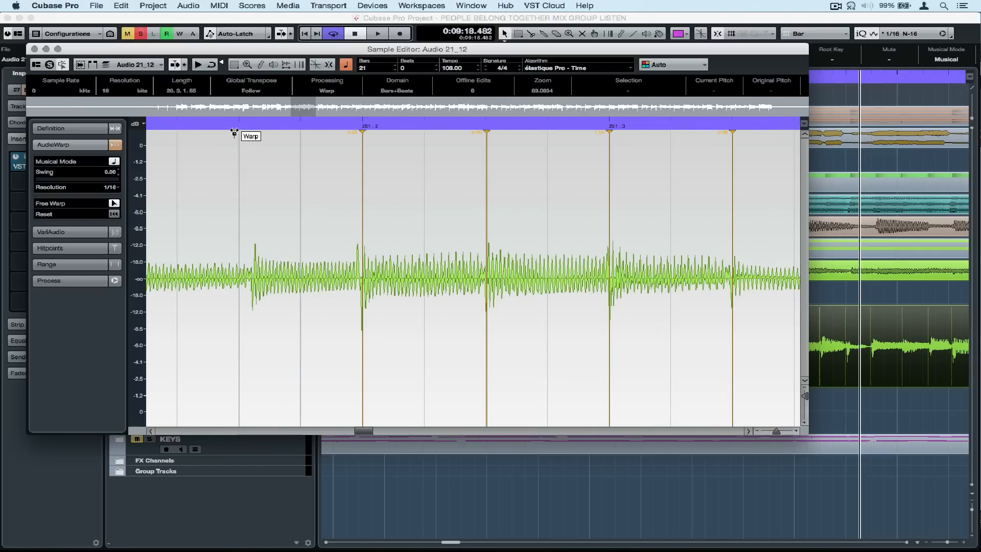
pyautogui.moveTo(233, 133); pyautogui.dragTo(246, 263)
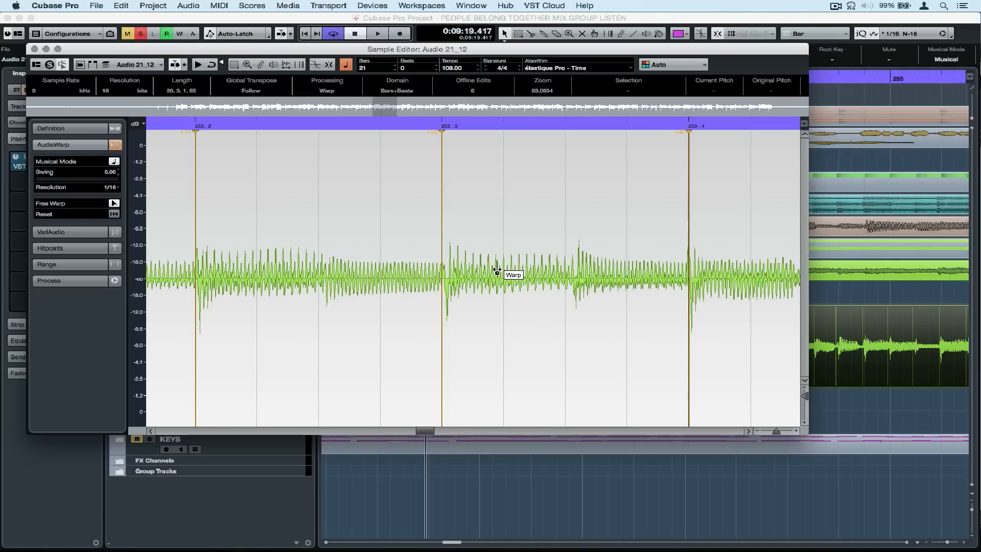
pyautogui.click(378, 33)
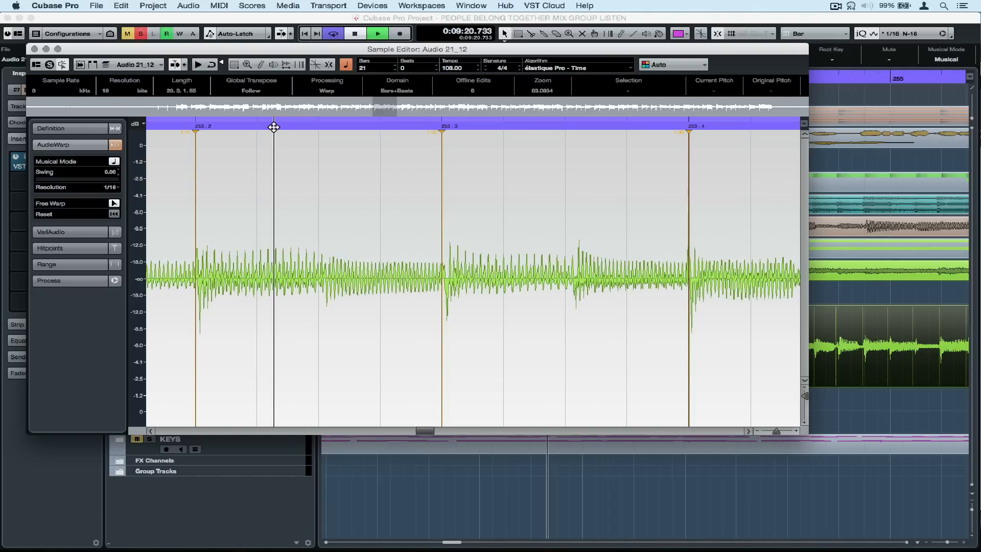